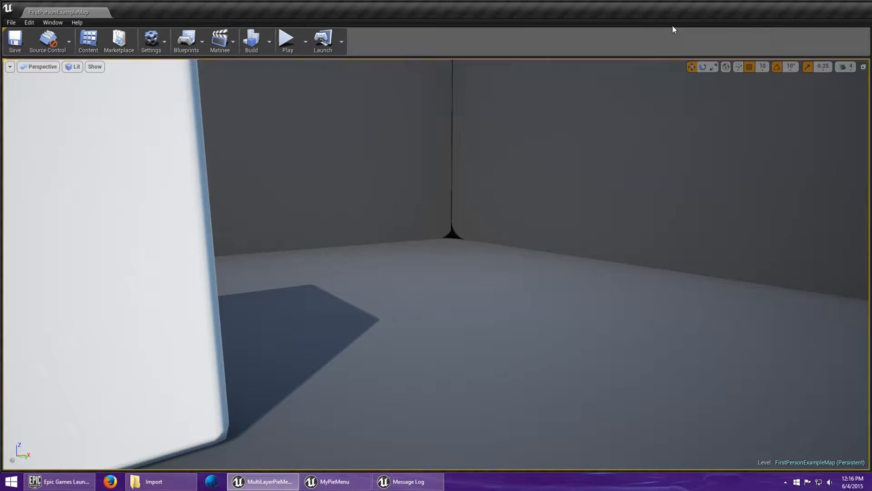
{"action": "mouse_move", "coordinate": [680, 34]}
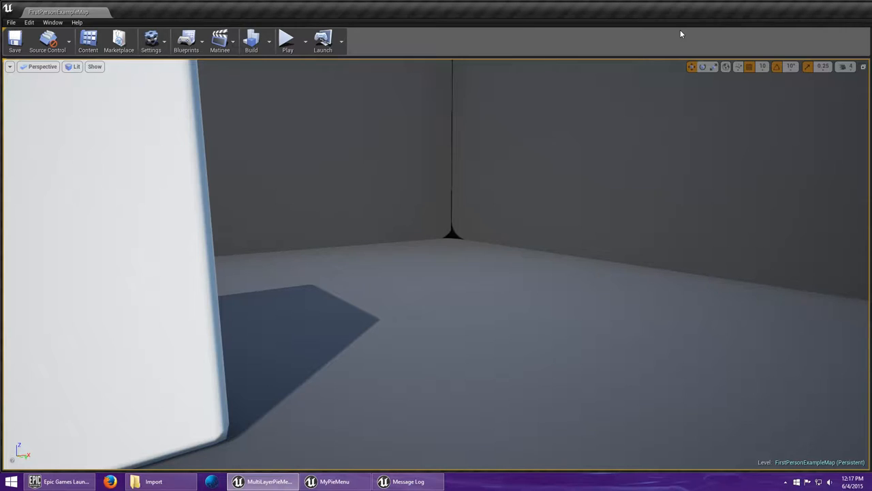
{"action": "mouse_move", "coordinate": [707, 117]}
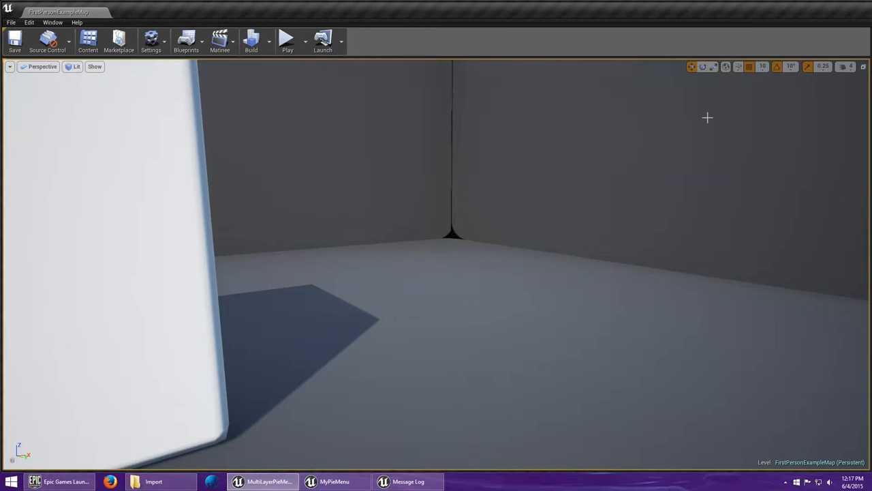
{"action": "mouse_move", "coordinate": [424, 91]}
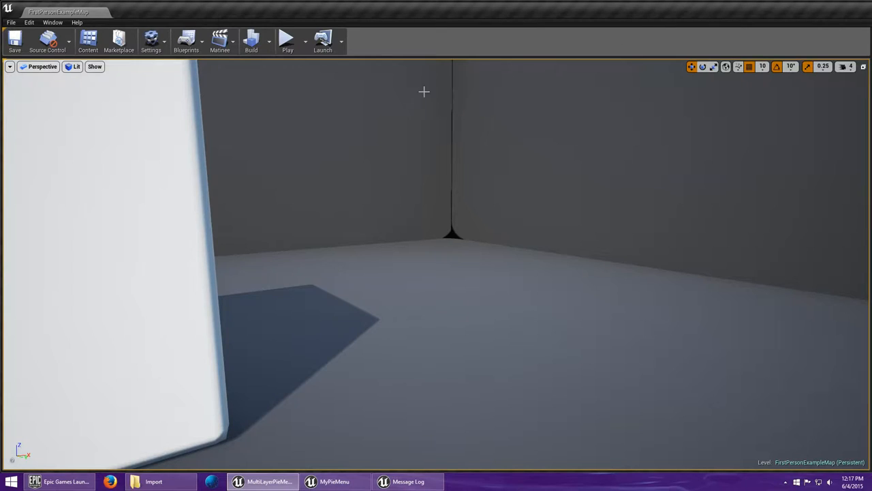
{"action": "mouse_move", "coordinate": [286, 41]}
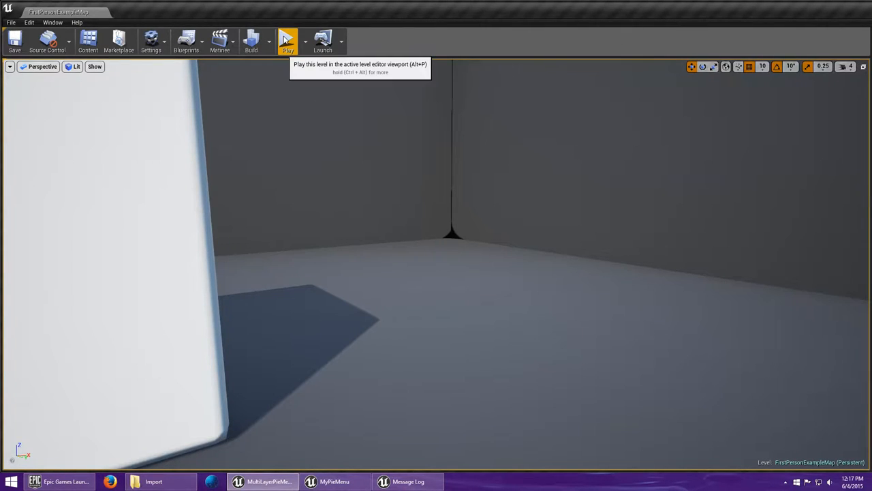
Start the first-person level in the editor viewport to reach the projectile pie menu.
{"action": "left_click", "coordinate": [286, 40]}
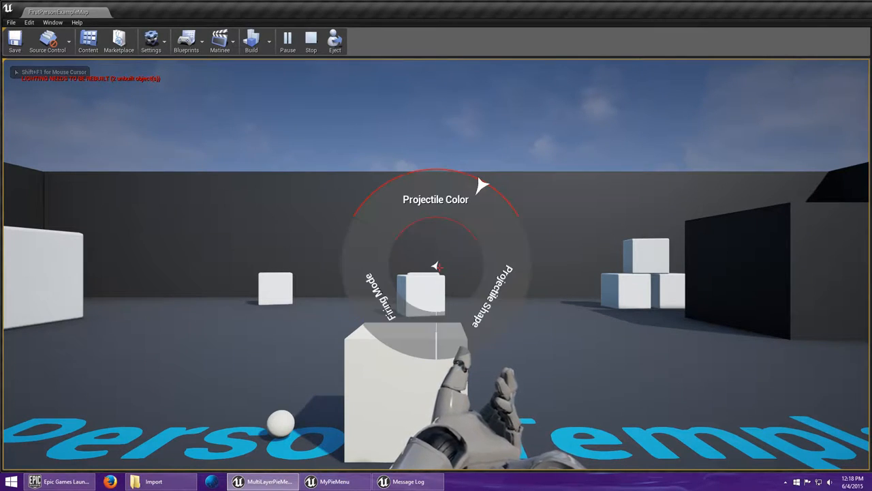
{"action": "mouse_move", "coordinate": [525, 251]}
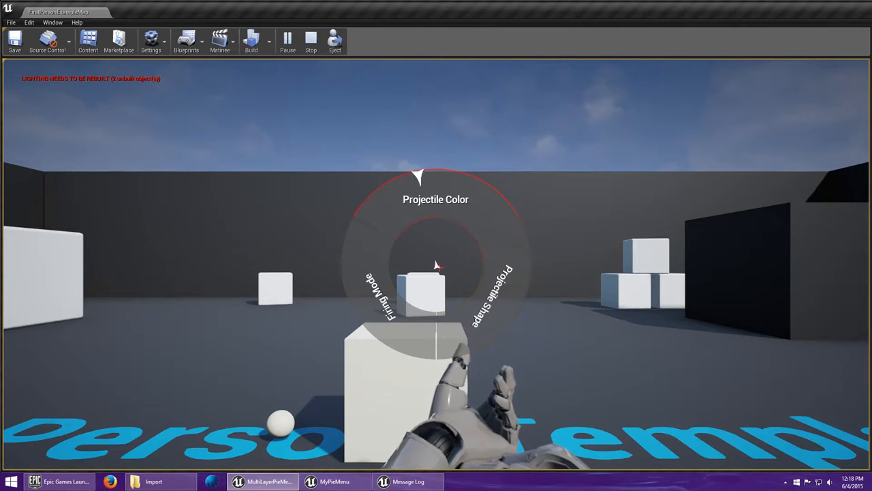
{"action": "mouse_move", "coordinate": [525, 262]}
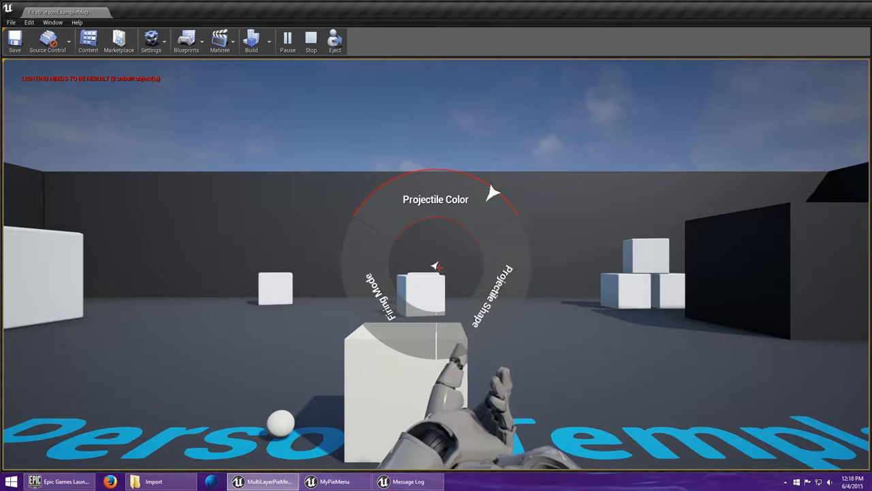
{"action": "mouse_move", "coordinate": [461, 177]}
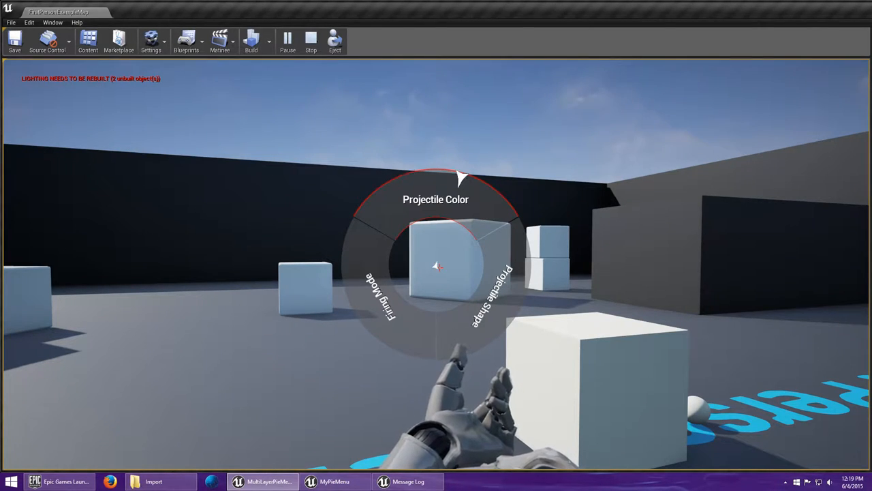
{"action": "mouse_move", "coordinate": [436, 266]}
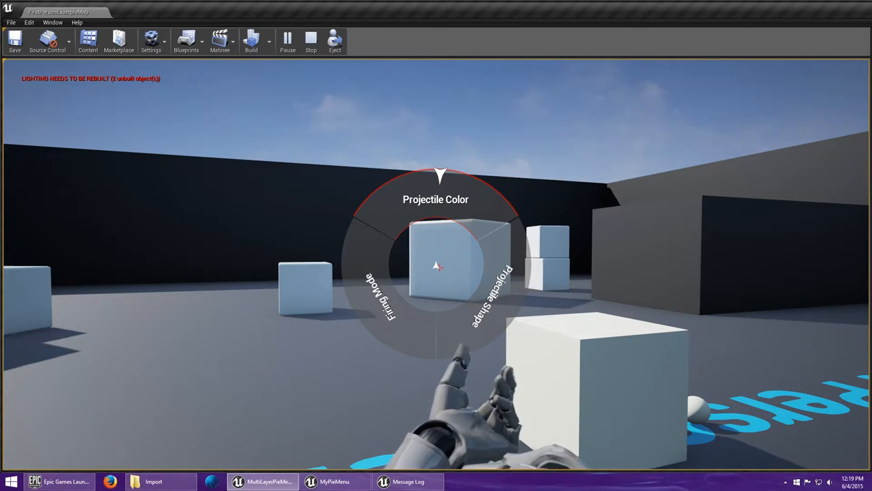
{"action": "mouse_move", "coordinate": [371, 199]}
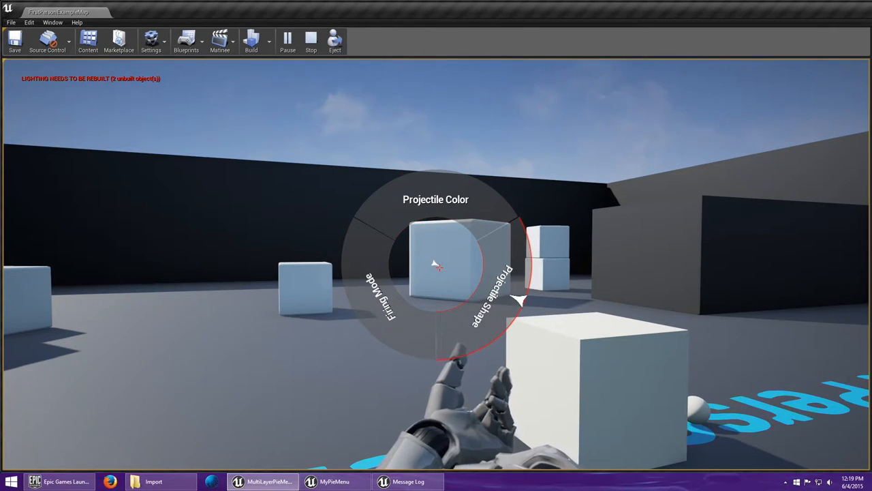
{"action": "mouse_move", "coordinate": [352, 289]}
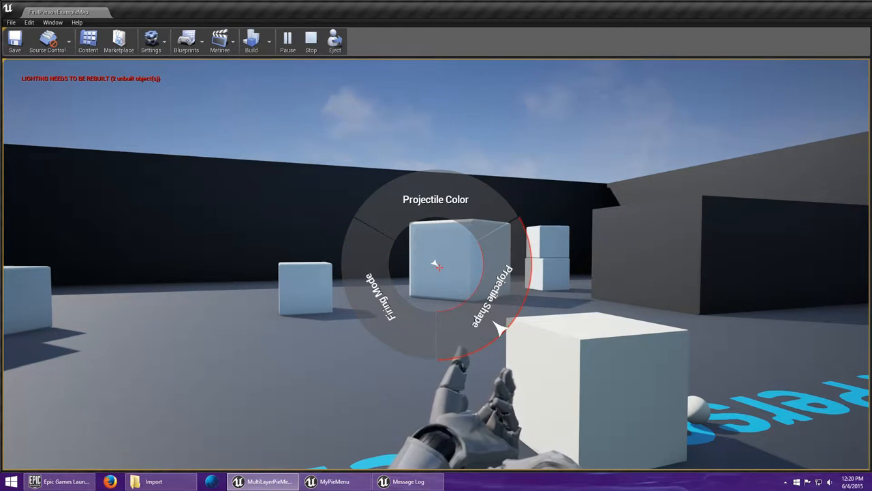
{"action": "mouse_move", "coordinate": [477, 180]}
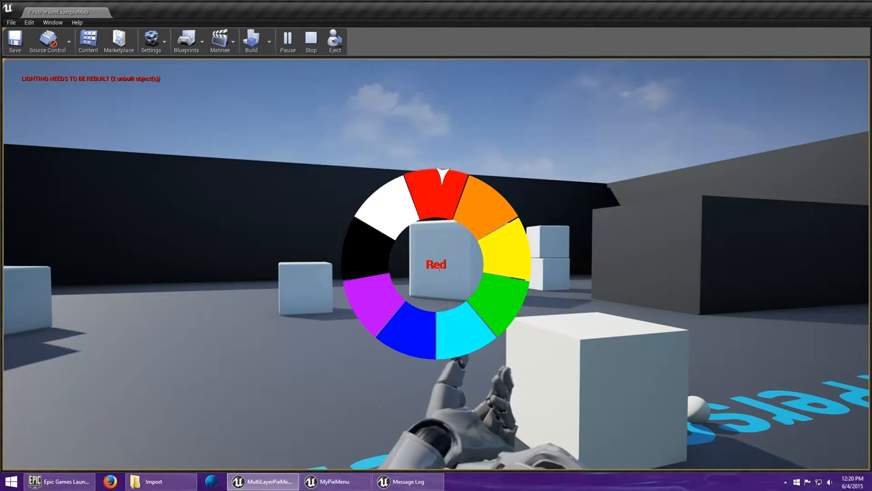
{"action": "mouse_move", "coordinate": [493, 204]}
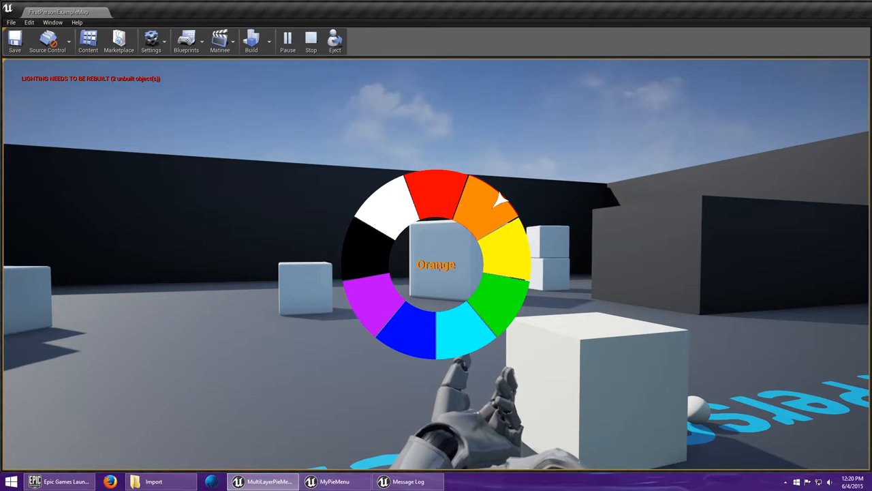
{"action": "mouse_move", "coordinate": [502, 320]}
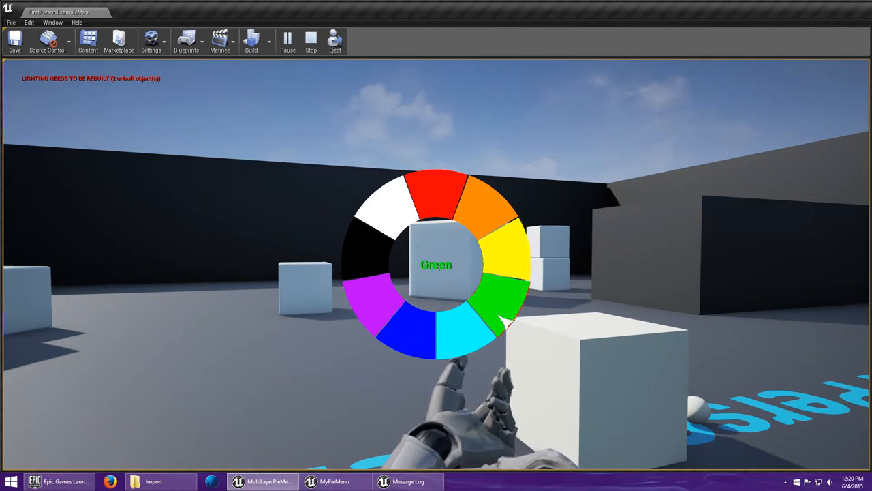
{"action": "mouse_move", "coordinate": [379, 201]}
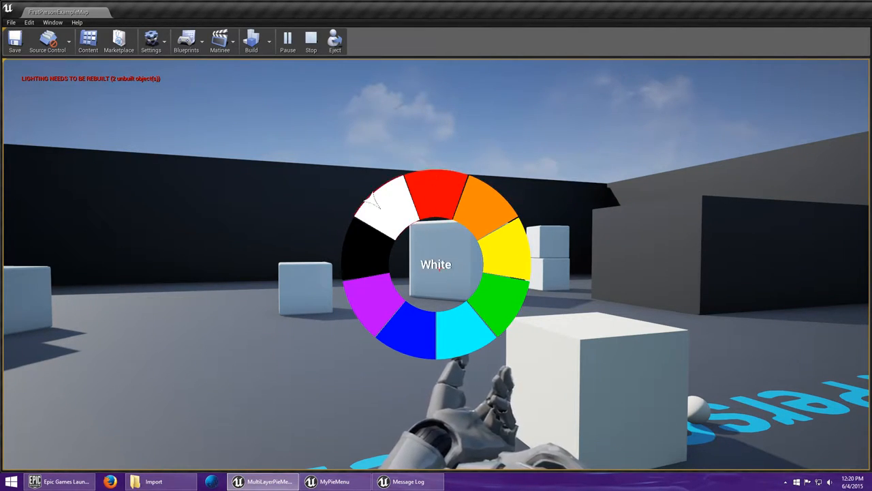
{"action": "mouse_move", "coordinate": [442, 184]}
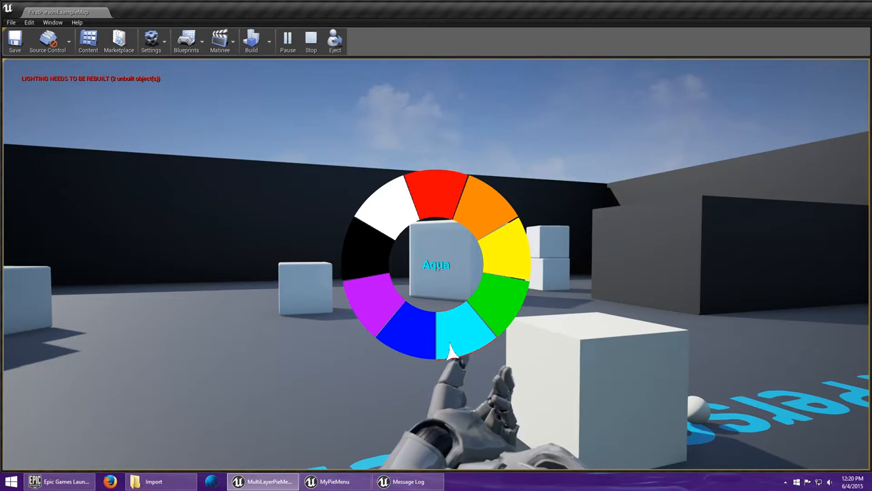
{"action": "mouse_move", "coordinate": [374, 201]}
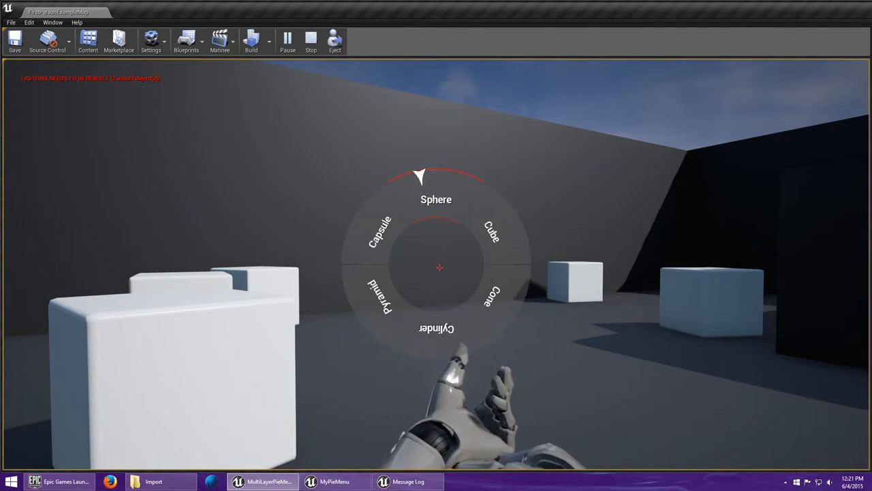
{"action": "mouse_move", "coordinate": [502, 202]}
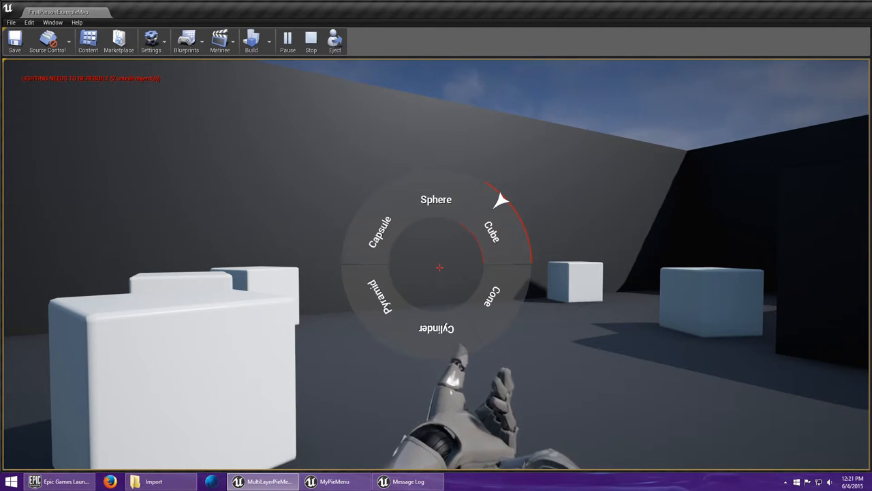
{"action": "mouse_move", "coordinate": [371, 199]}
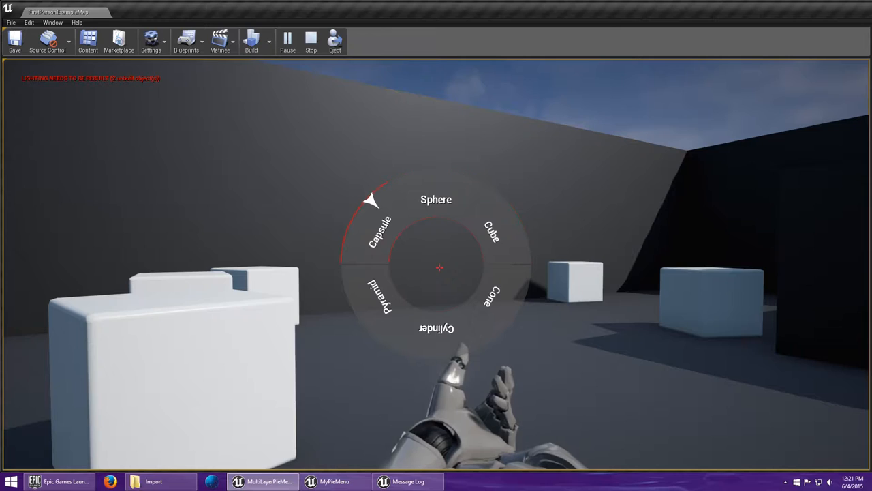
{"action": "mouse_move", "coordinate": [436, 175]}
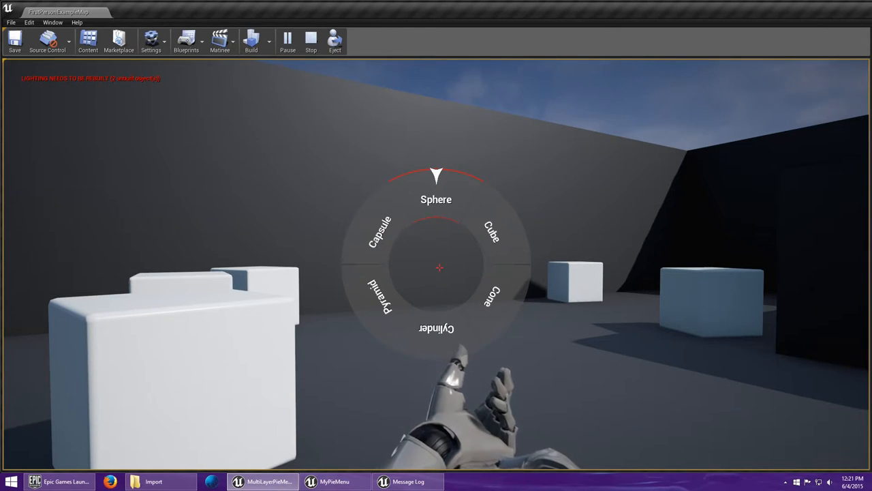
{"action": "mouse_move", "coordinate": [351, 289]}
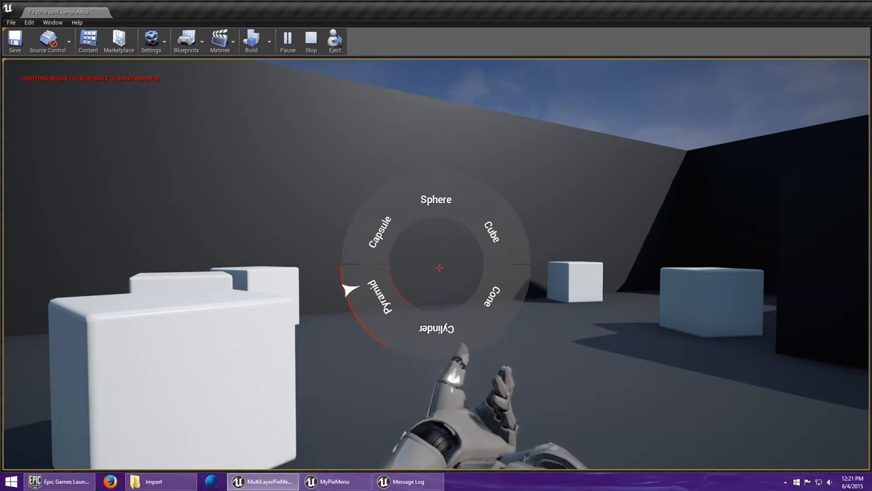
{"action": "mouse_move", "coordinate": [453, 176]}
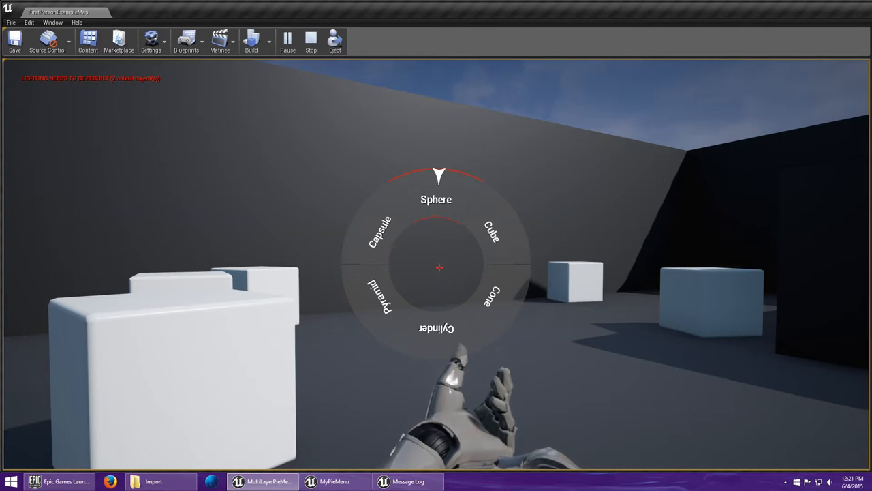
{"action": "mouse_move", "coordinate": [398, 178]}
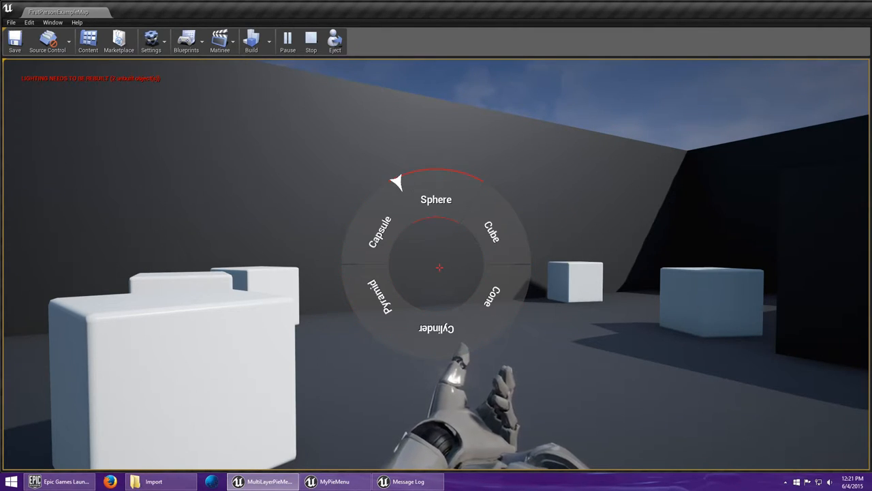
{"action": "mouse_move", "coordinate": [501, 198]}
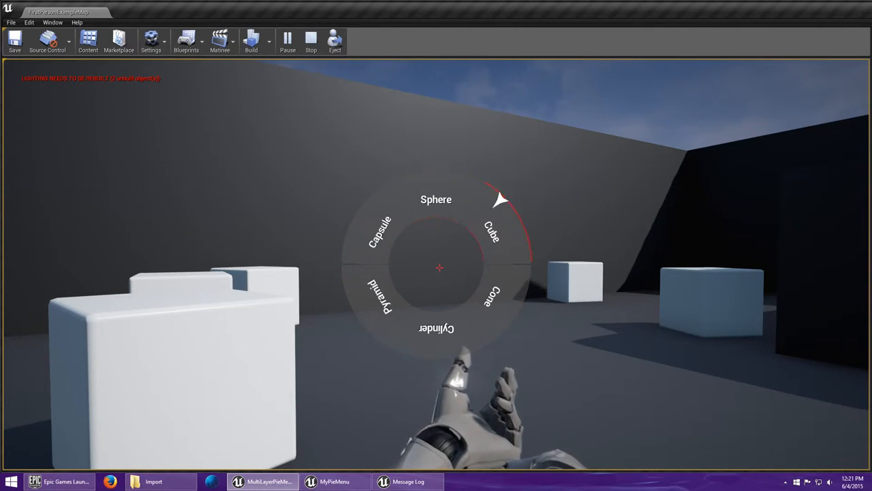
{"action": "mouse_move", "coordinate": [437, 184]}
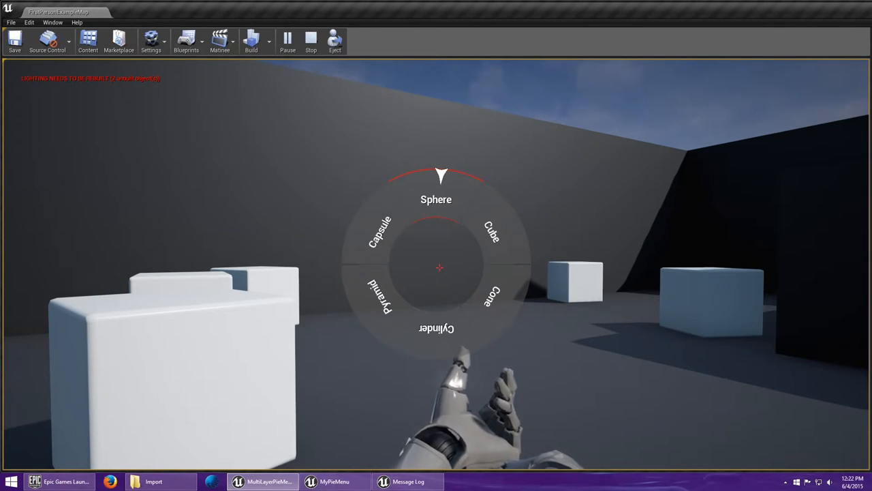
{"action": "mouse_move", "coordinate": [354, 300]}
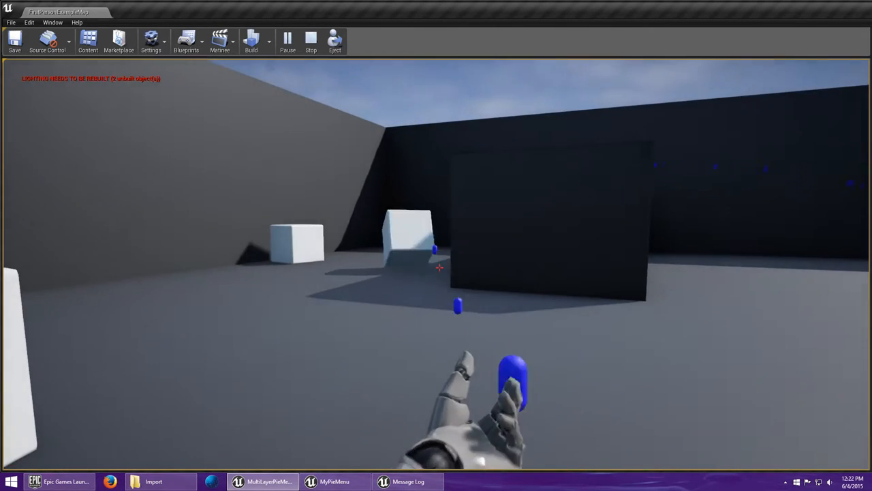
{"action": "mouse_move", "coordinate": [439, 267]}
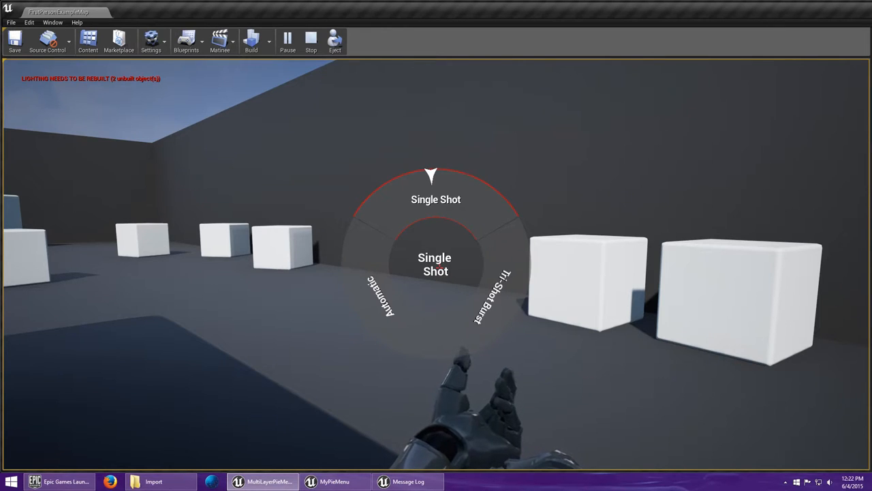
{"action": "mouse_move", "coordinate": [518, 311]}
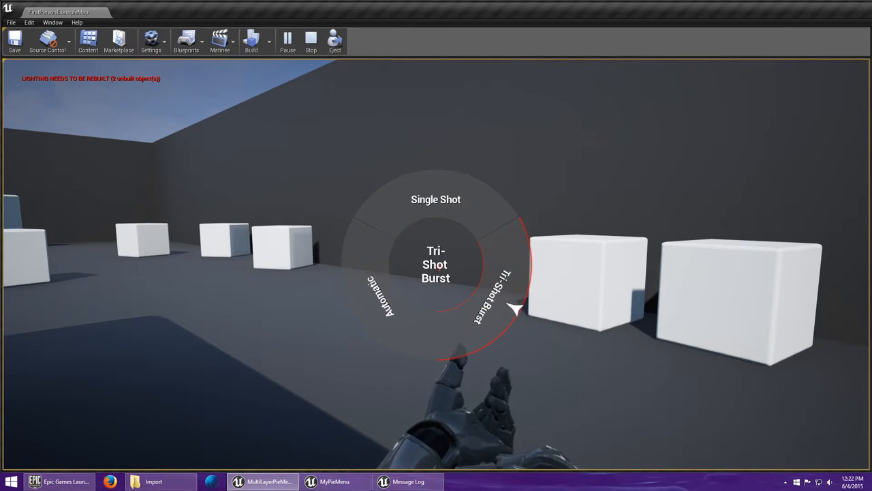
{"action": "mouse_move", "coordinate": [525, 262]}
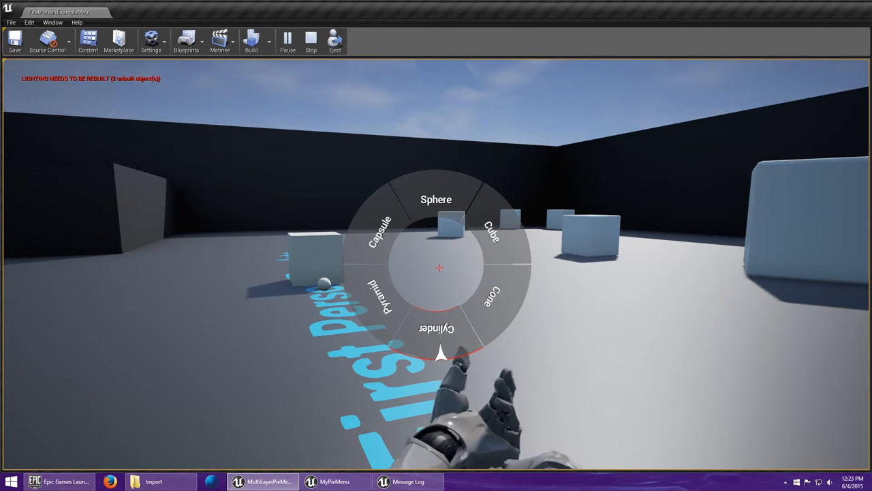
{"action": "mouse_move", "coordinate": [348, 238]}
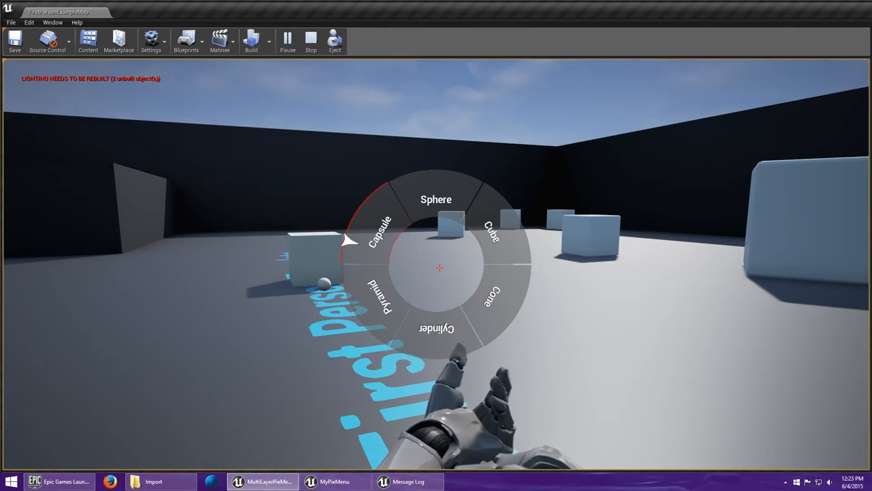
Select Capsule from the projectile shape pie menu.
{"action": "left_click", "coordinate": [379, 232]}
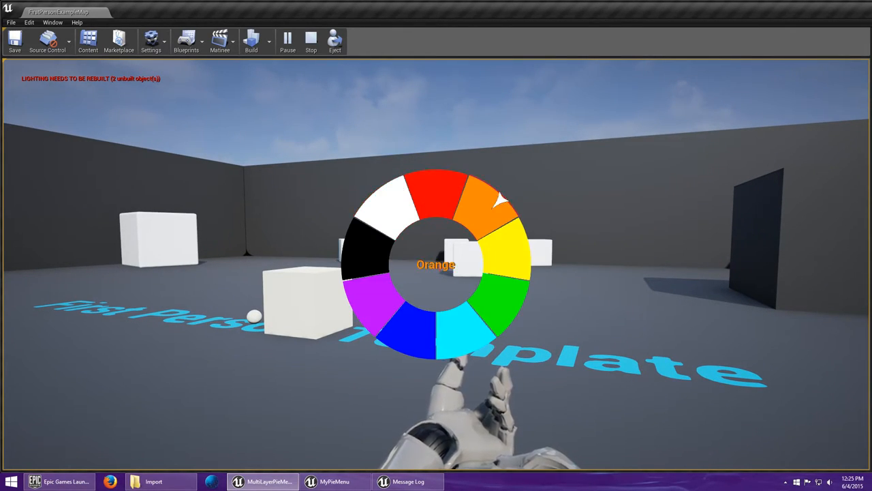
{"action": "mouse_move", "coordinate": [477, 338]}
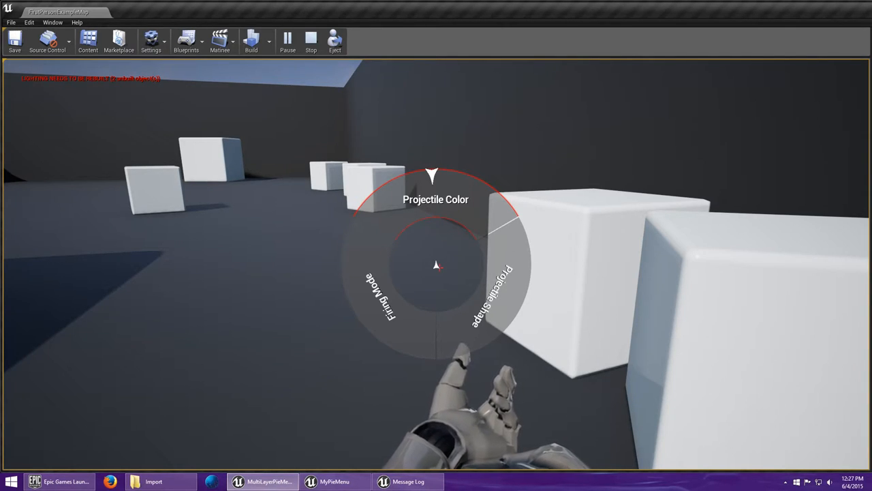
{"action": "mouse_move", "coordinate": [518, 273]}
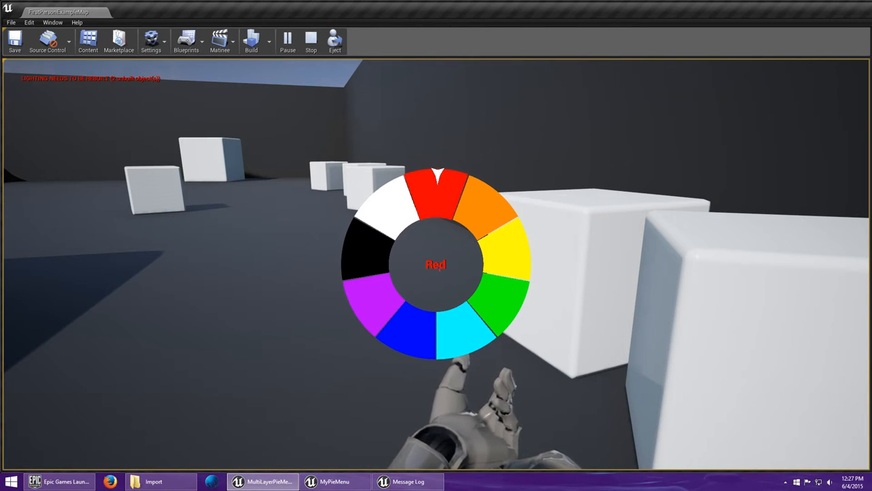
{"action": "mouse_move", "coordinate": [505, 205]}
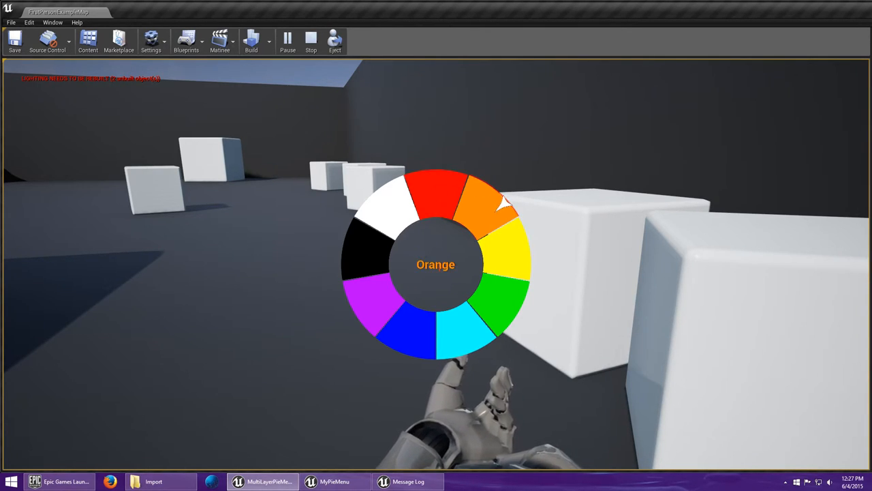
{"action": "mouse_move", "coordinate": [436, 191]}
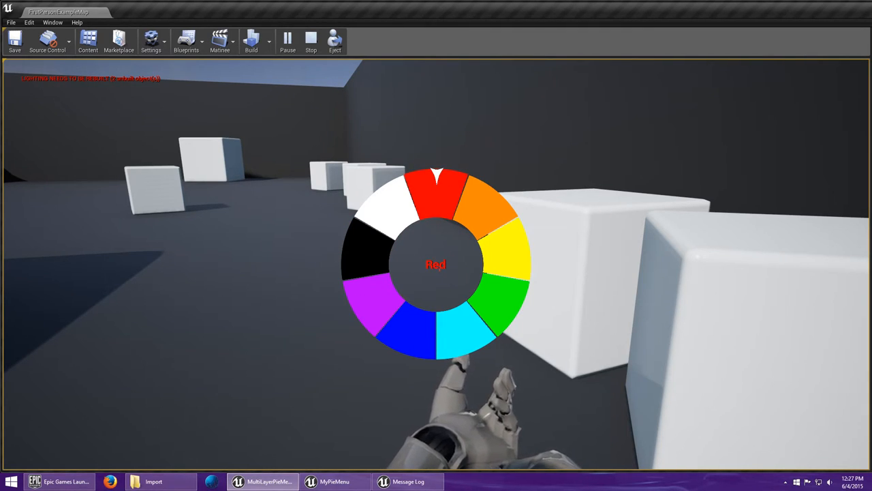
{"action": "mouse_move", "coordinate": [484, 204]}
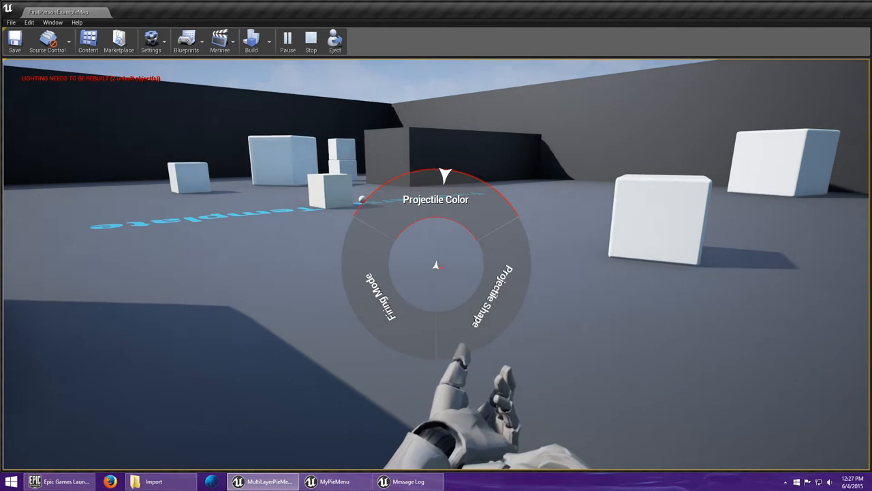
Enter Projectile Color from the pie menu to pick Red on the colour wheel.
{"action": "left_click", "coordinate": [436, 199]}
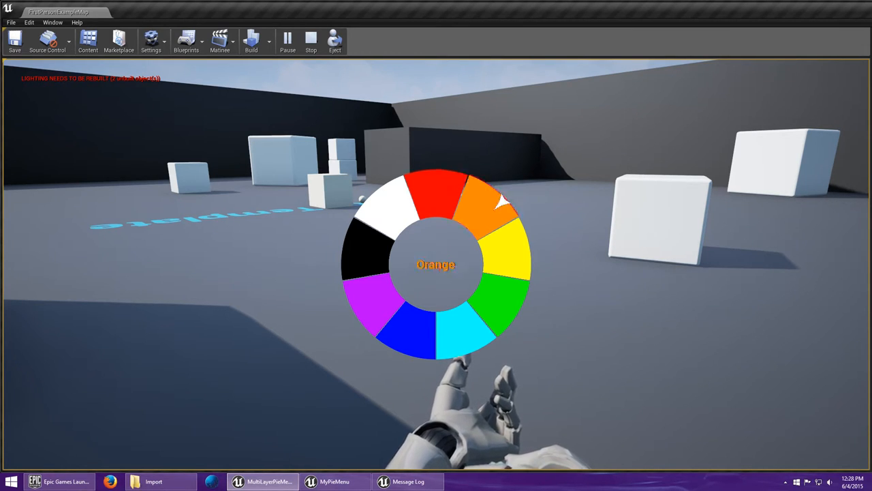
{"action": "mouse_move", "coordinate": [422, 191]}
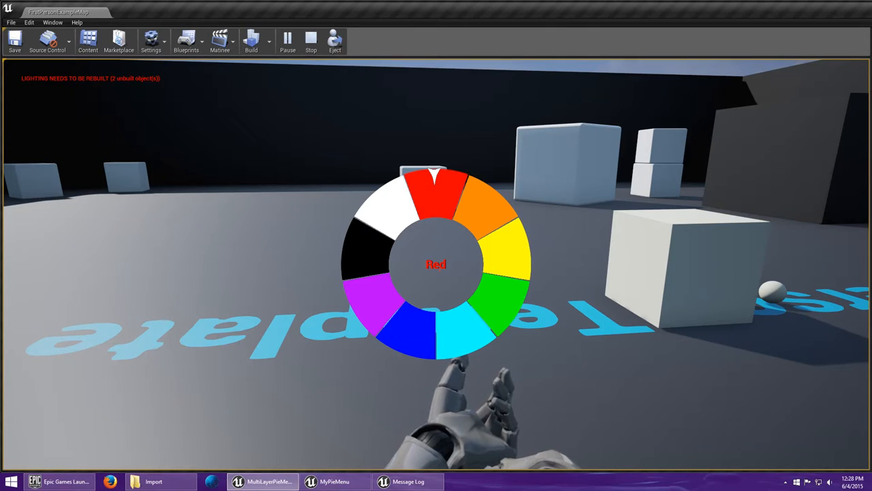
{"action": "mouse_move", "coordinate": [375, 320]}
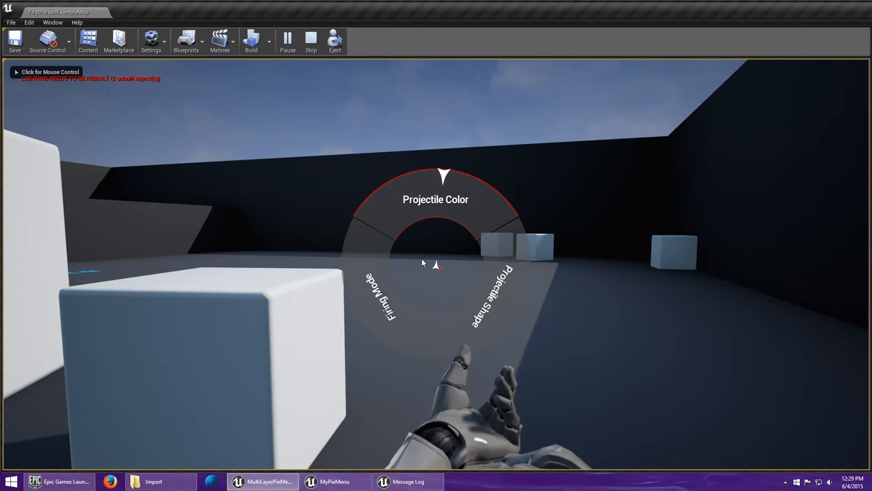
{"action": "mouse_move", "coordinate": [404, 202]}
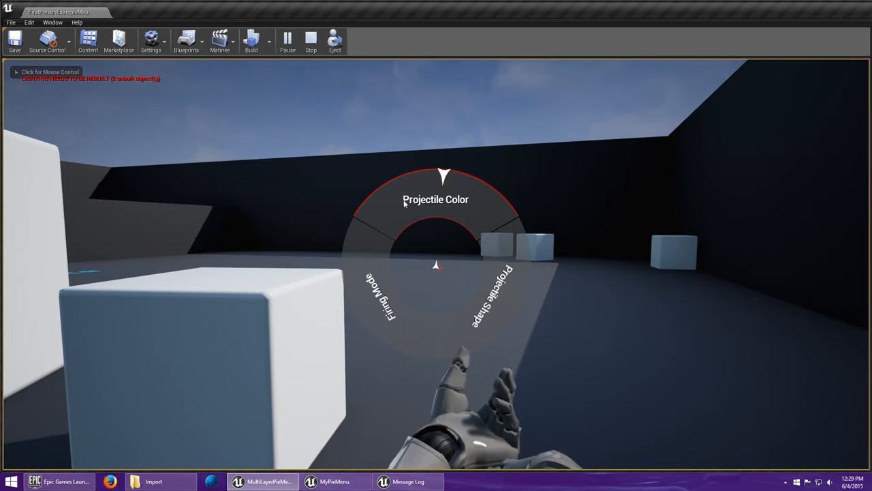
{"action": "mouse_move", "coordinate": [439, 191]}
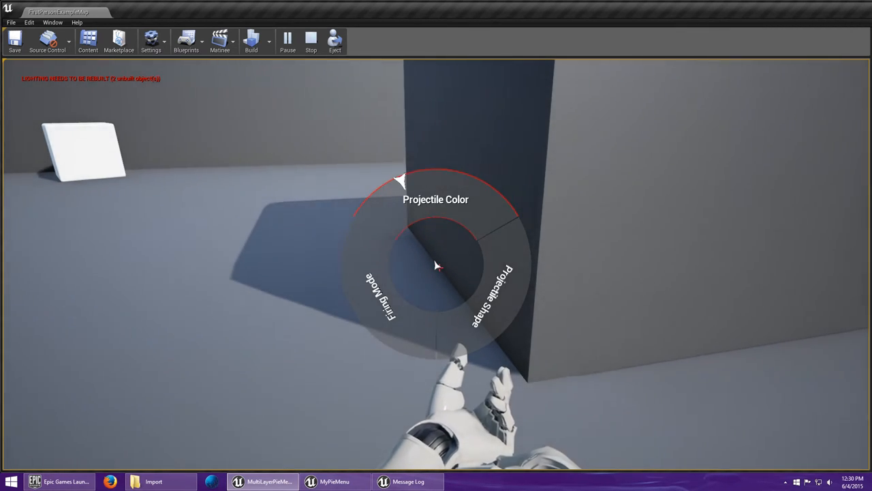
{"action": "mouse_move", "coordinate": [361, 212]}
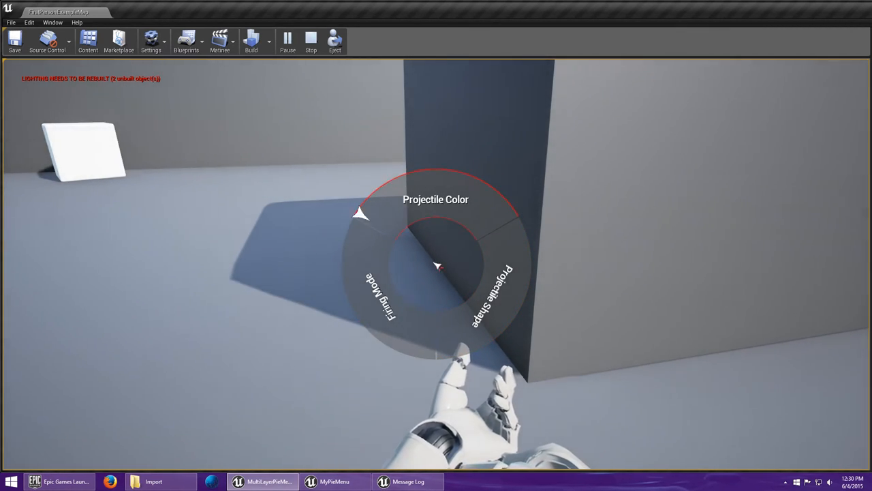
{"action": "mouse_move", "coordinate": [442, 175]}
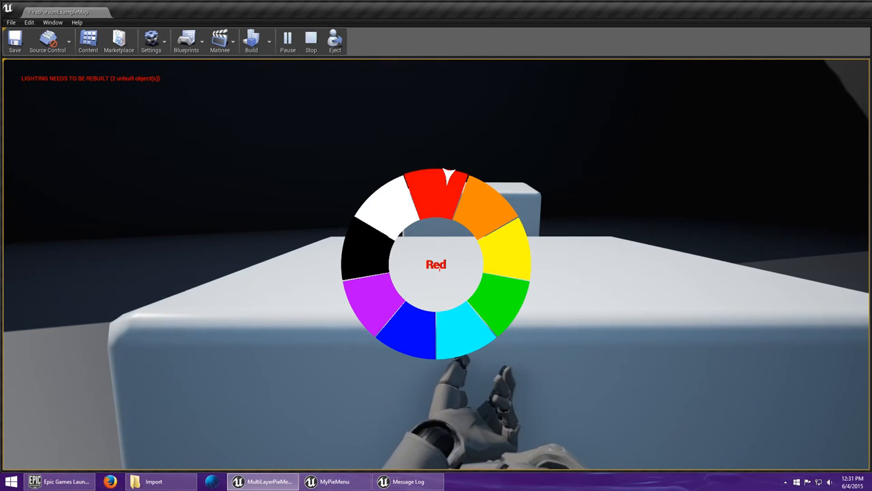
{"action": "mouse_move", "coordinate": [409, 343]}
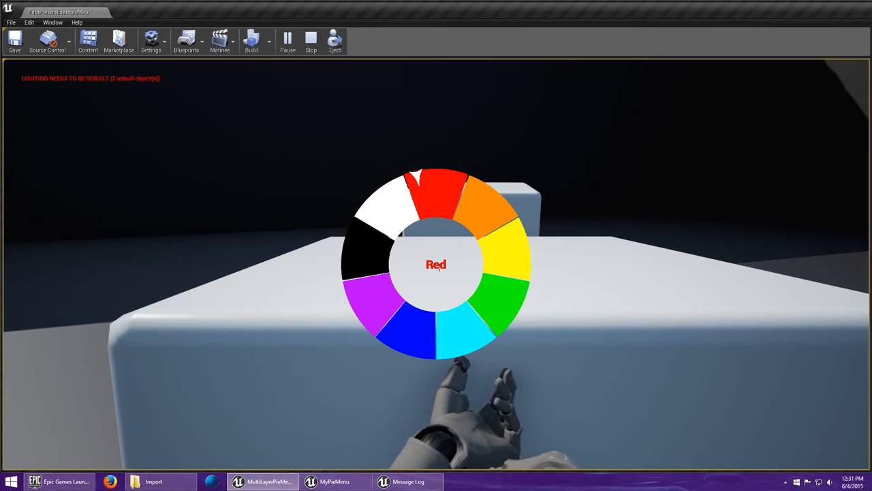
{"action": "mouse_move", "coordinate": [456, 180]}
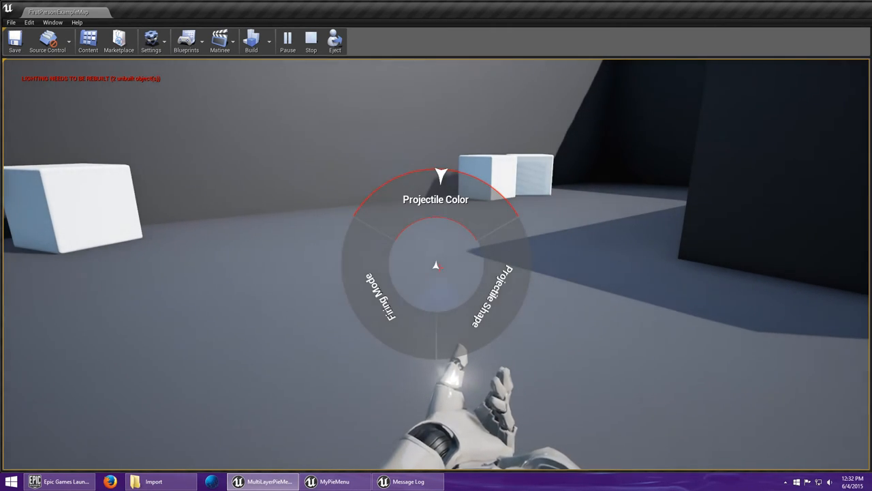
{"action": "mouse_move", "coordinate": [507, 205]}
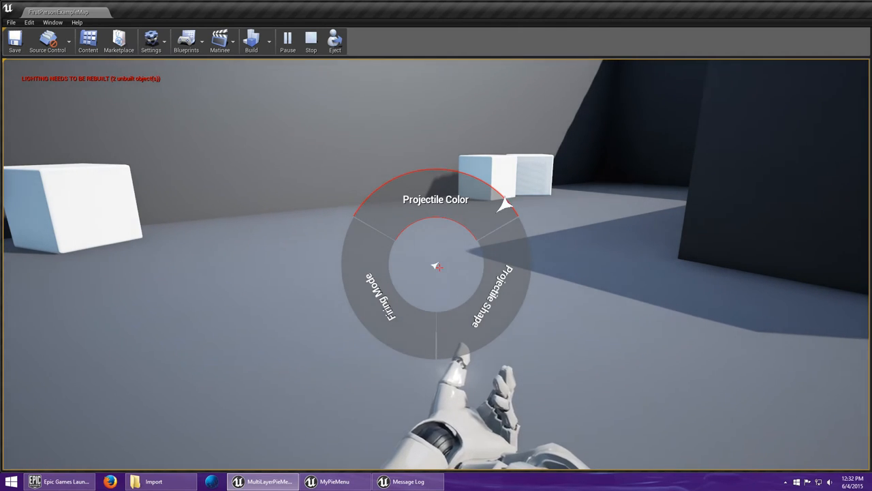
{"action": "mouse_move", "coordinate": [371, 198]}
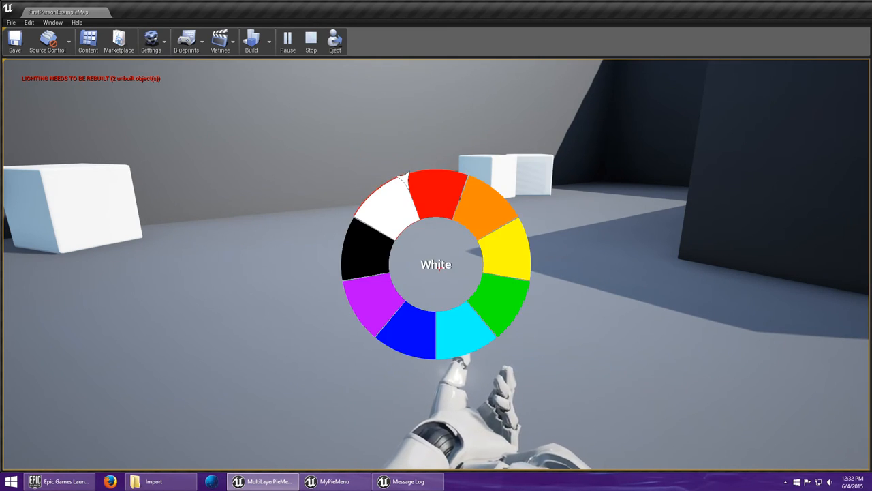
{"action": "mouse_move", "coordinate": [393, 334]}
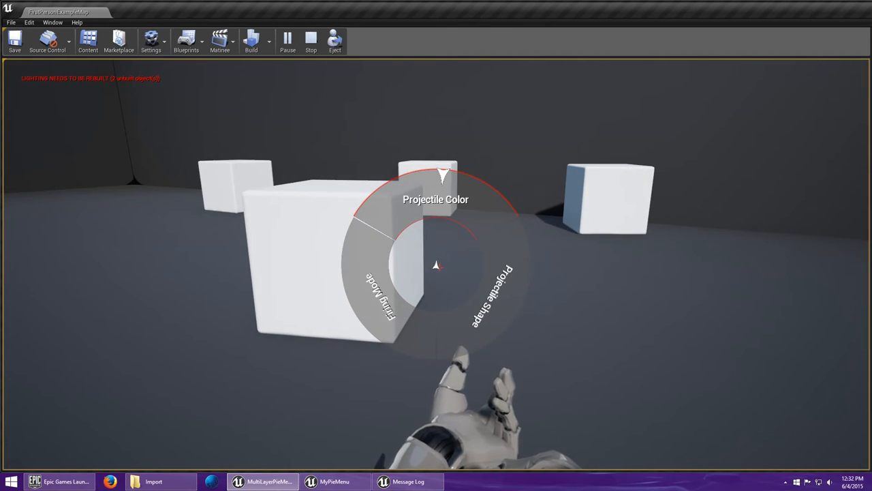
{"action": "mouse_move", "coordinate": [347, 259]}
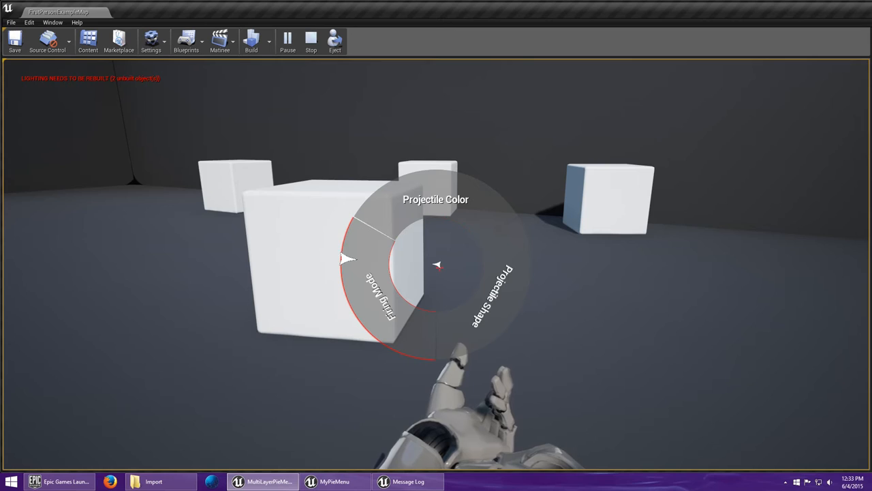
{"action": "mouse_move", "coordinate": [502, 199]}
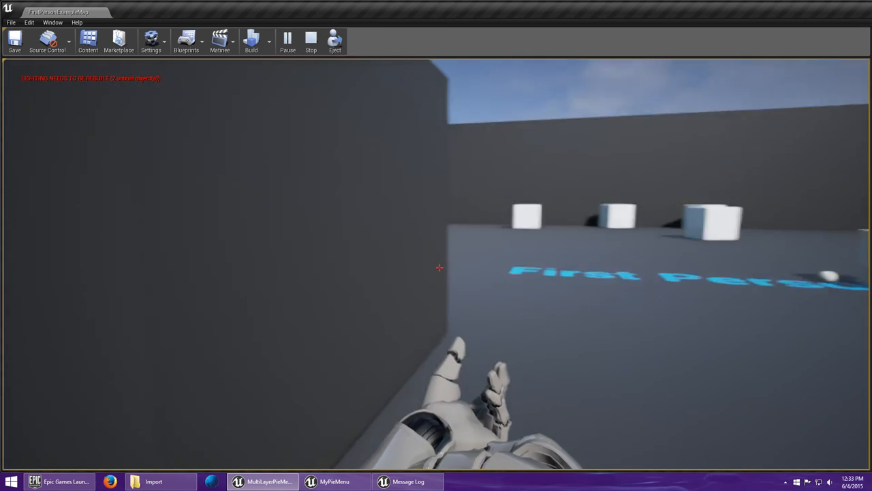
{"action": "mouse_move", "coordinate": [436, 266]}
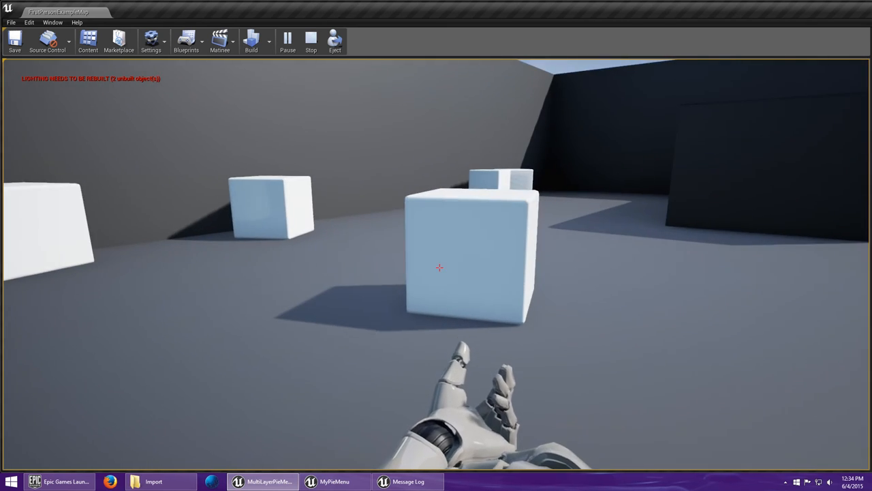
{"action": "mouse_move", "coordinate": [438, 267]}
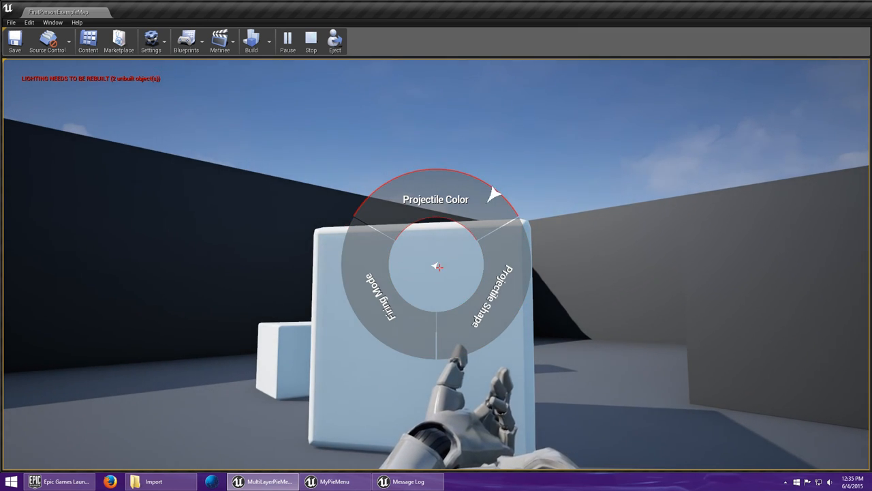
{"action": "mouse_move", "coordinate": [520, 259]}
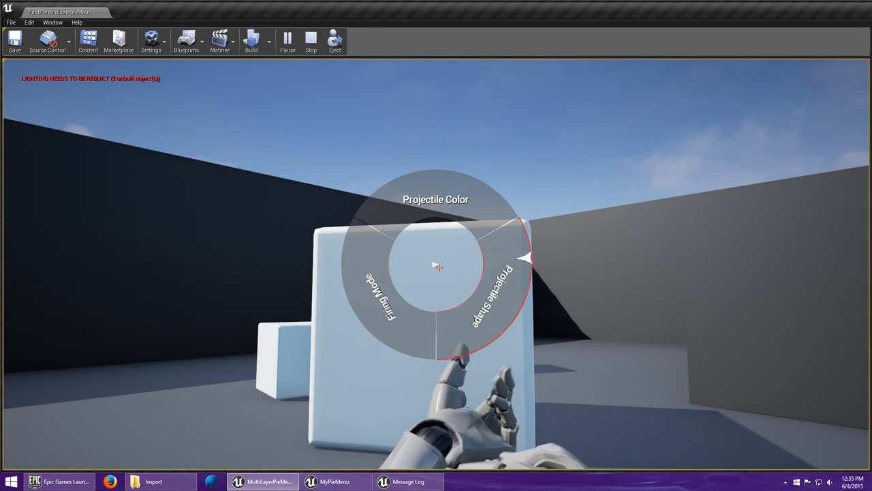